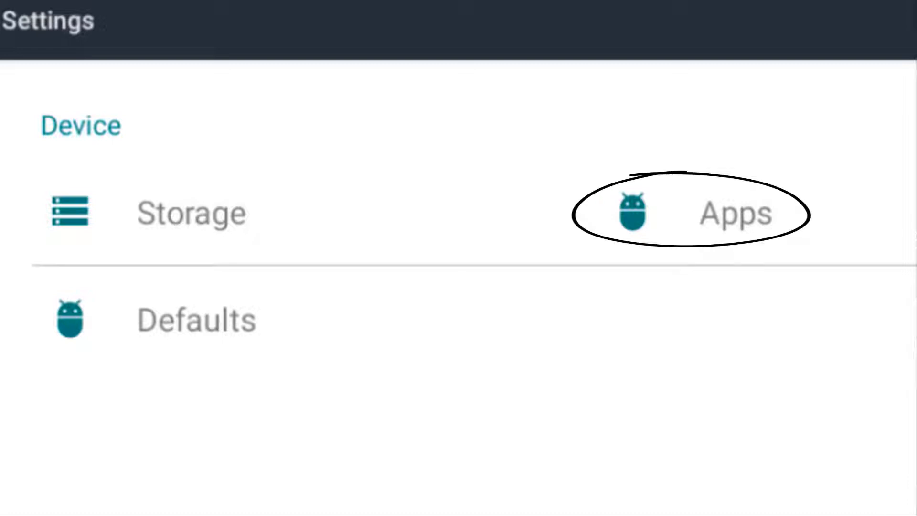
Show Hulu's app info with its 121 MB internal storage usage from the Apps list
{"action": "left_click", "coordinate": [734, 212]}
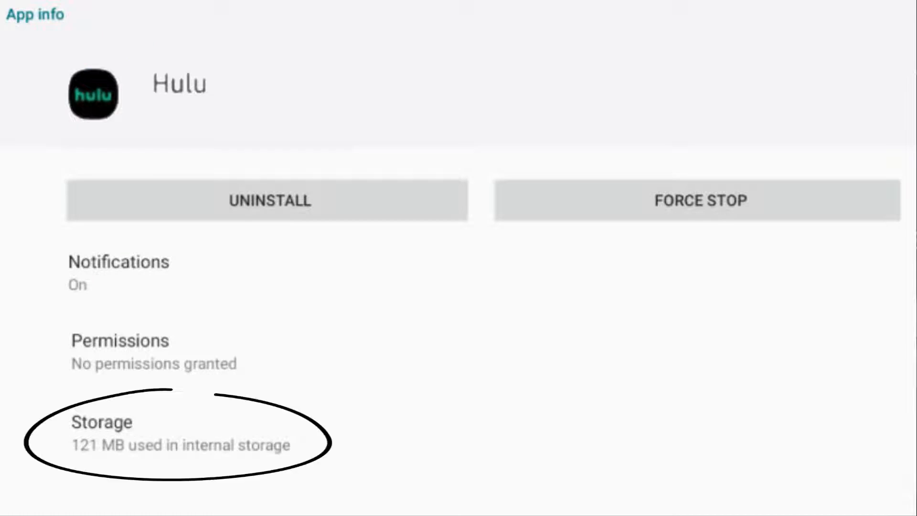
{"action": "left_click", "coordinate": [102, 435]}
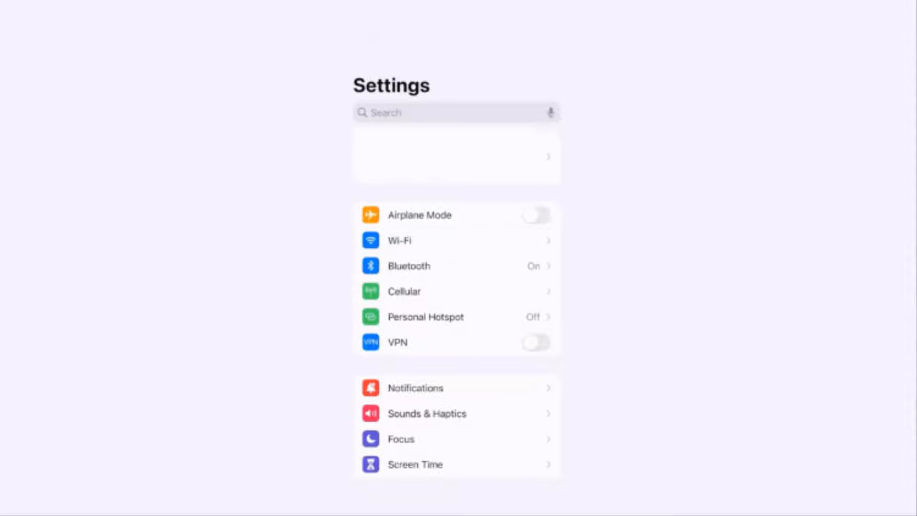
Offload Hulu from iPhone Storage, keeping its 389.9 MB of documents and data
{"action": "scroll", "scroll_direction": "down", "scroll_amount": 3}
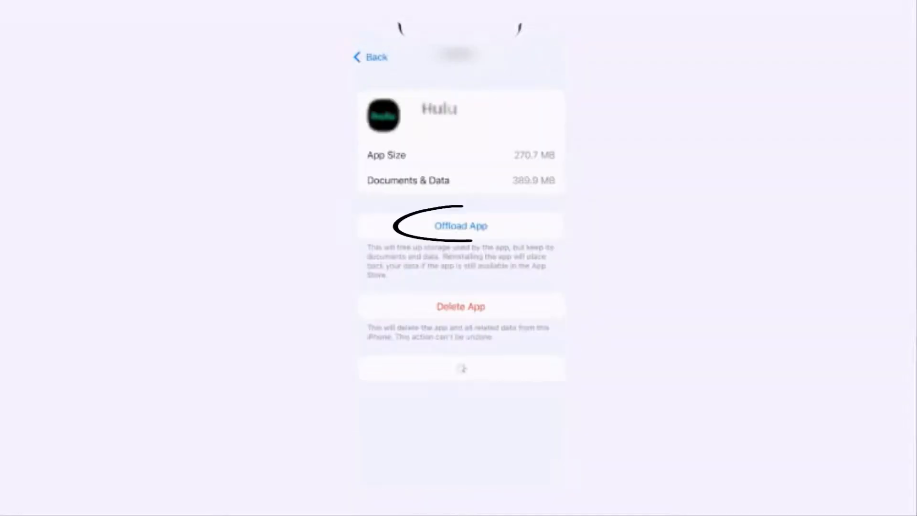
{"action": "left_click", "coordinate": [460, 225]}
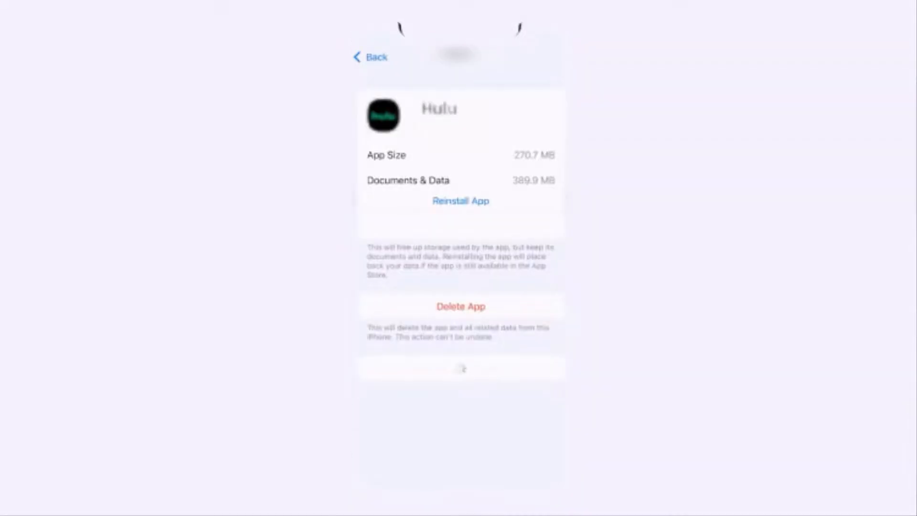